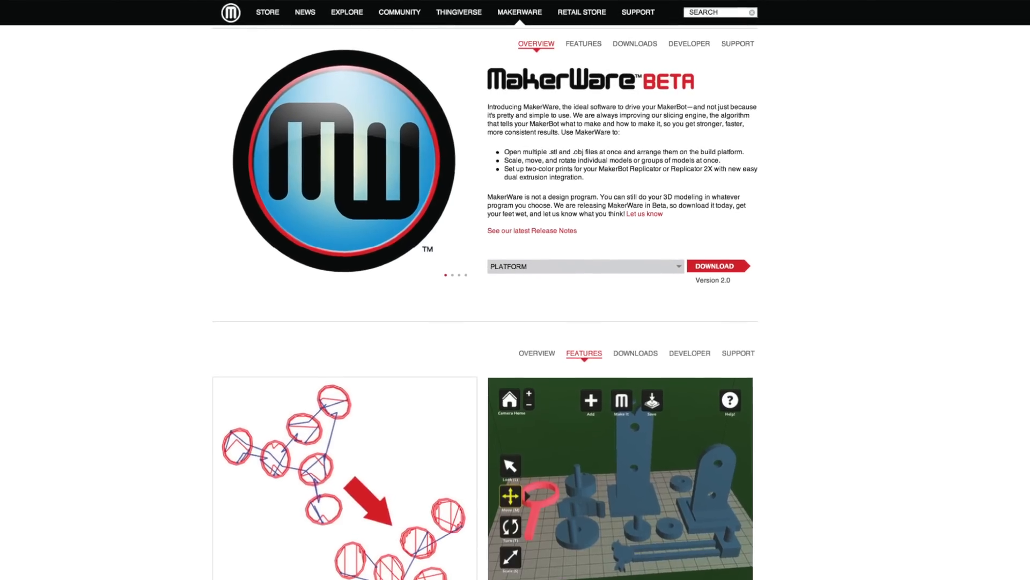
# - Scroll the Thingiverse Lotus Flower page and download its two-colour model files
pyautogui.scroll(-3)
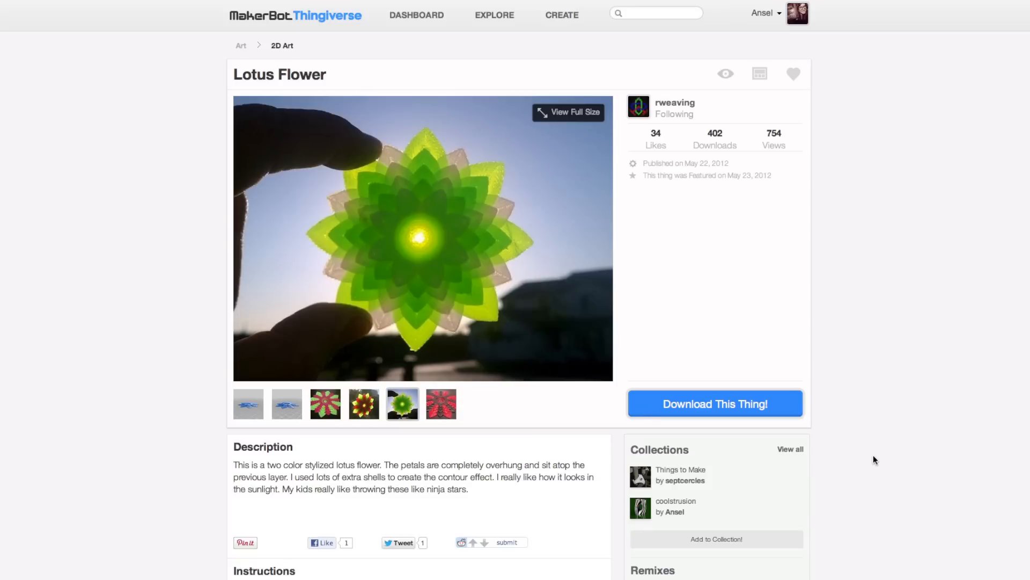
pyautogui.moveTo(781, 409)
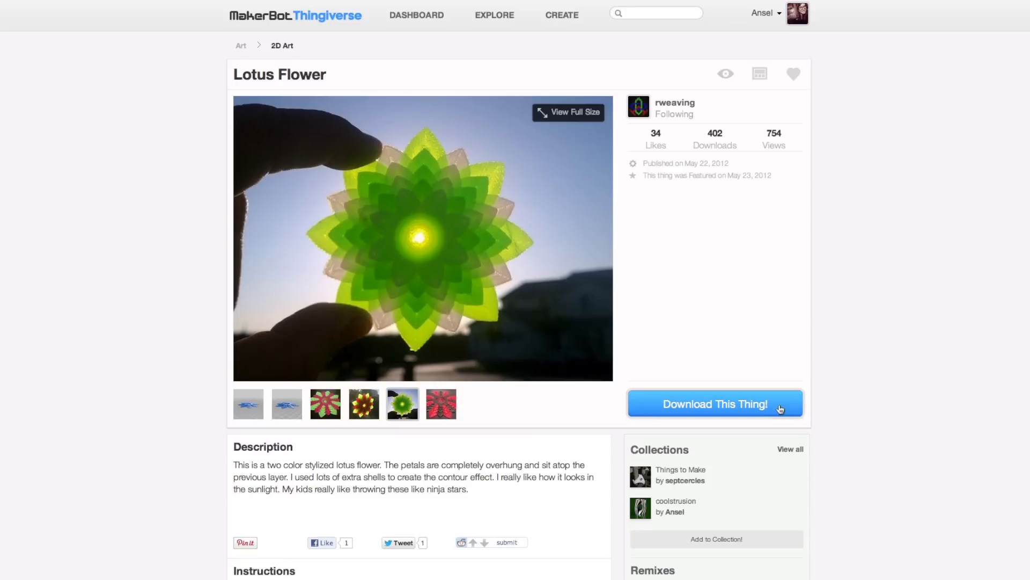
pyautogui.click(715, 404)
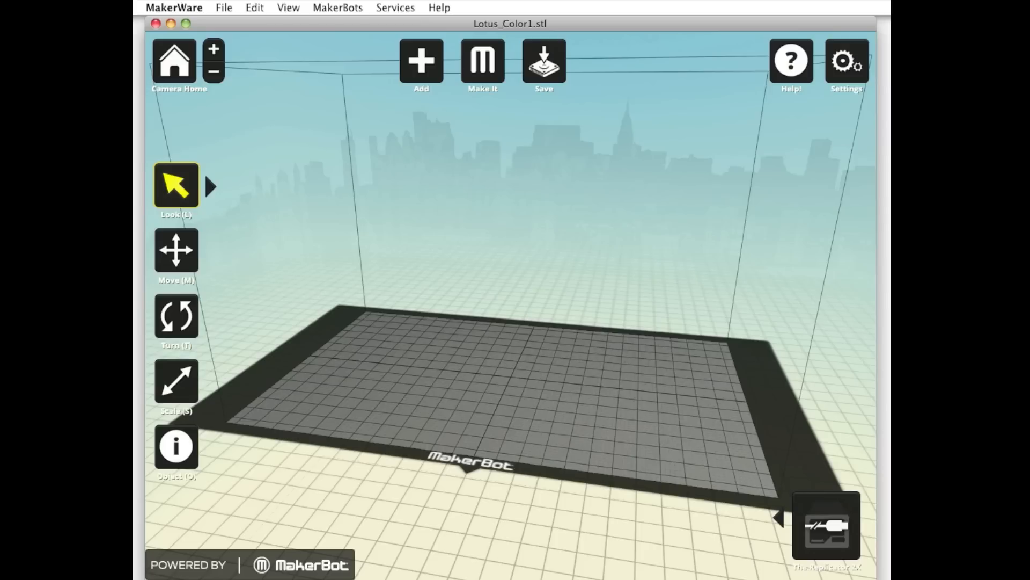
pyautogui.click(826, 526)
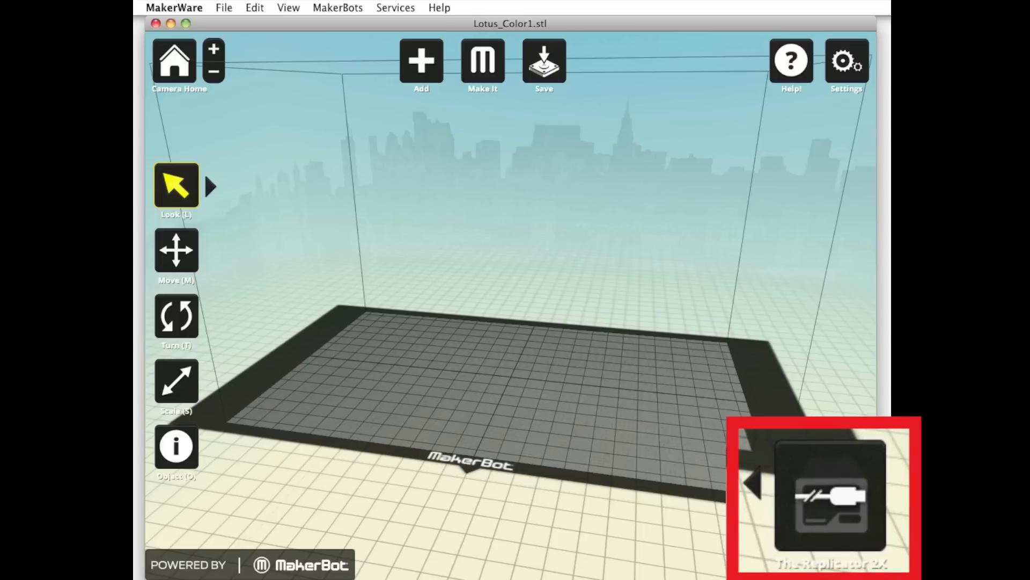
pyautogui.click(337, 7)
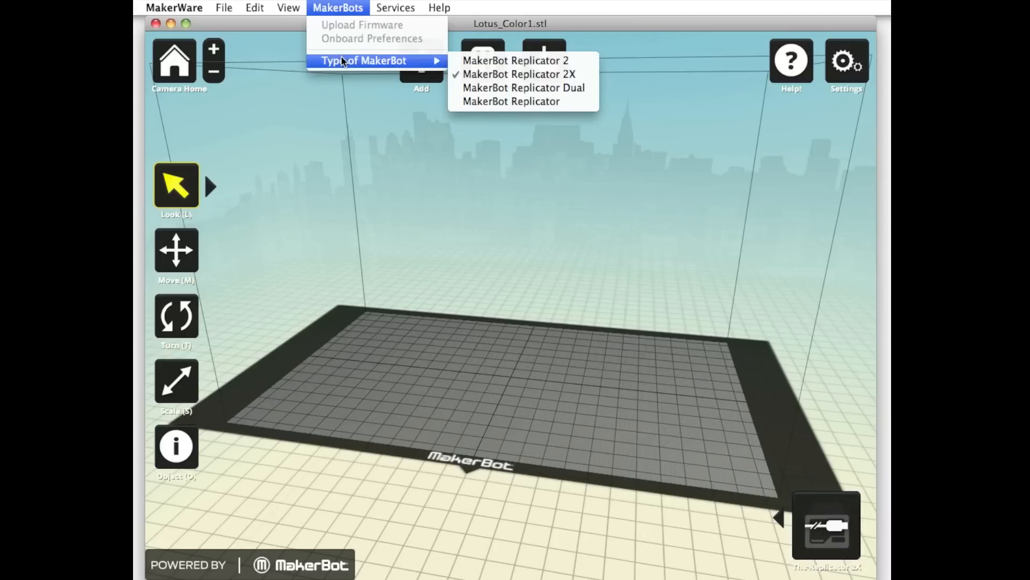
pyautogui.moveTo(472, 73)
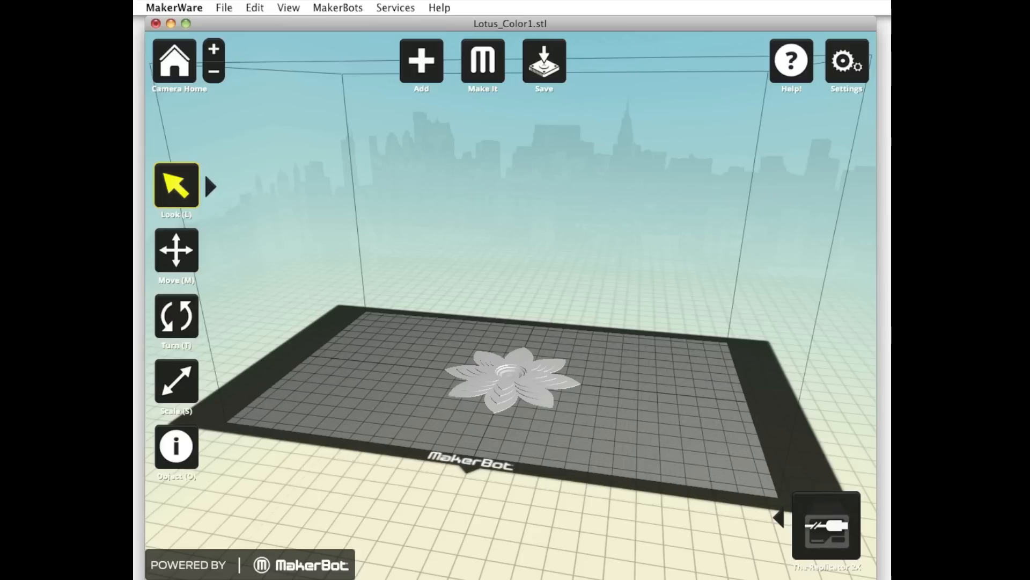
# - Add Lotus_Color1.stl to the build plate, leaving its position unchanged
pyautogui.click(507, 378)
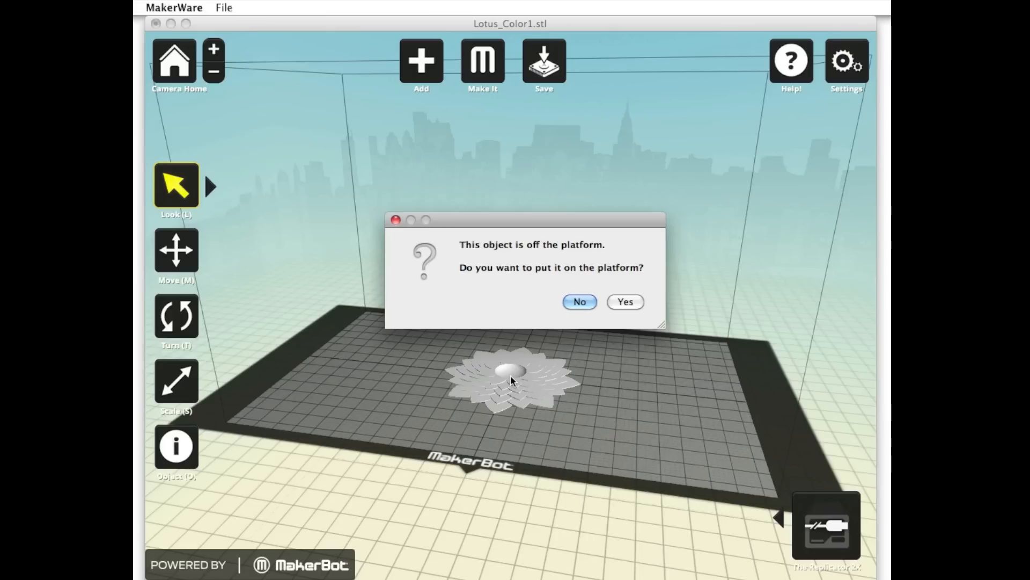
pyautogui.moveTo(563, 321)
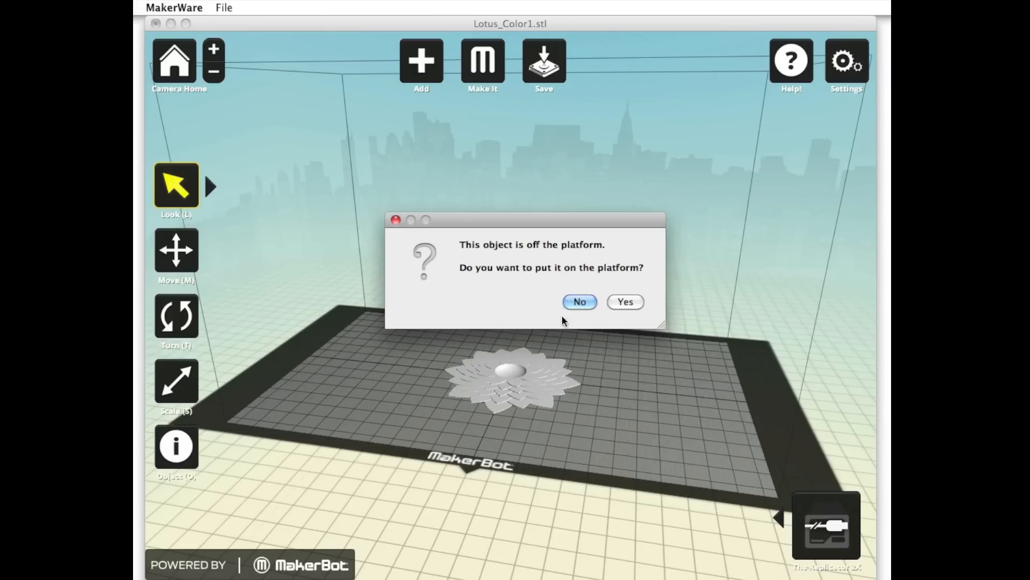
pyautogui.click(580, 302)
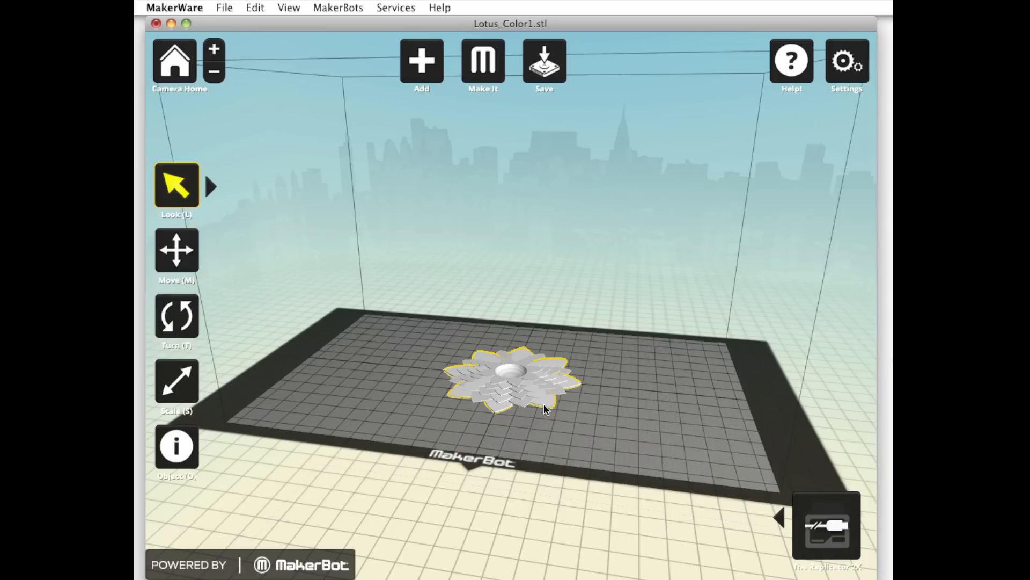
pyautogui.moveTo(516, 422)
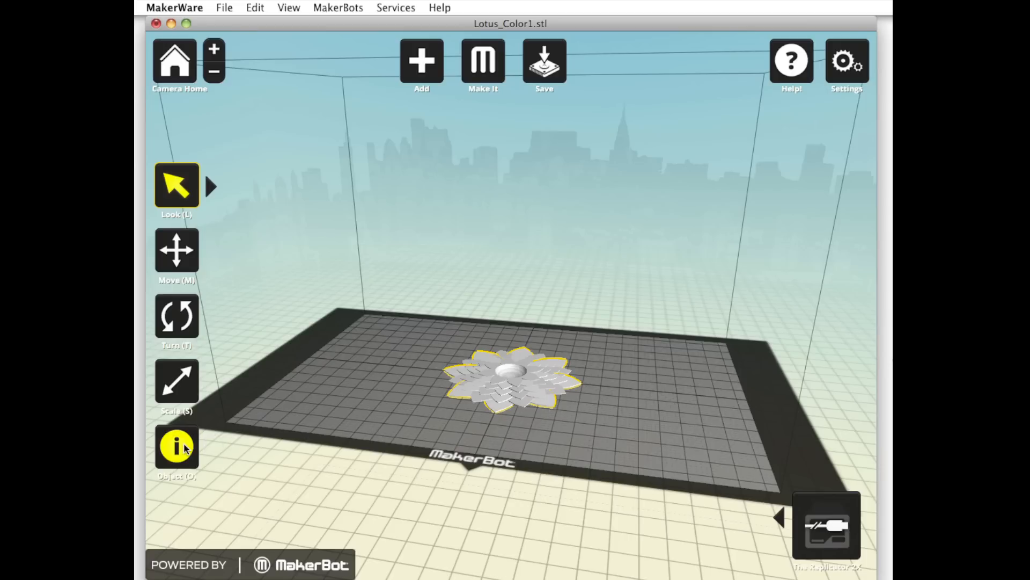
# - Set Lotus_Color1's extruder to Left (red) in Object Information, then close the panel
pyautogui.click(176, 447)
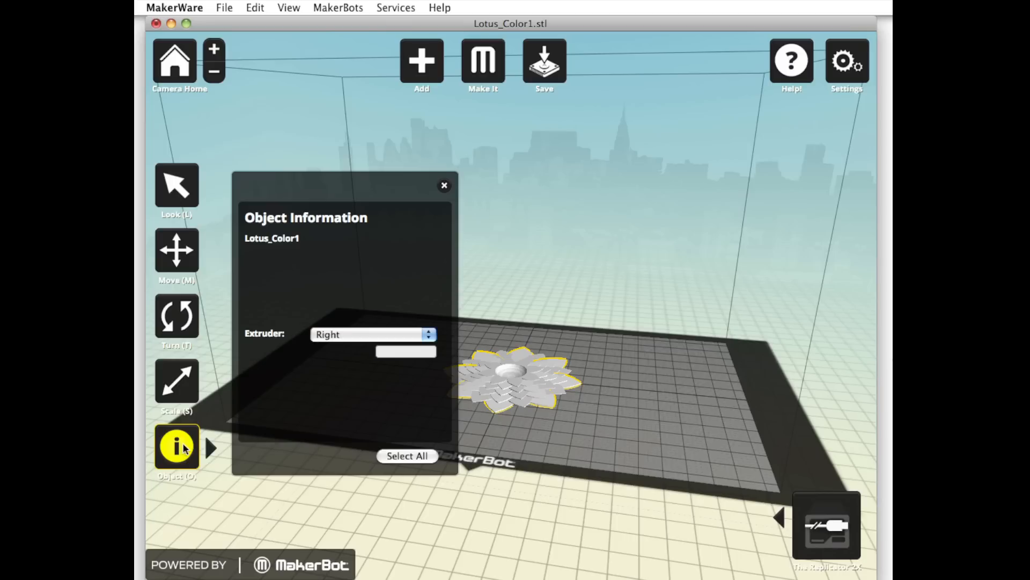
pyautogui.click(371, 334)
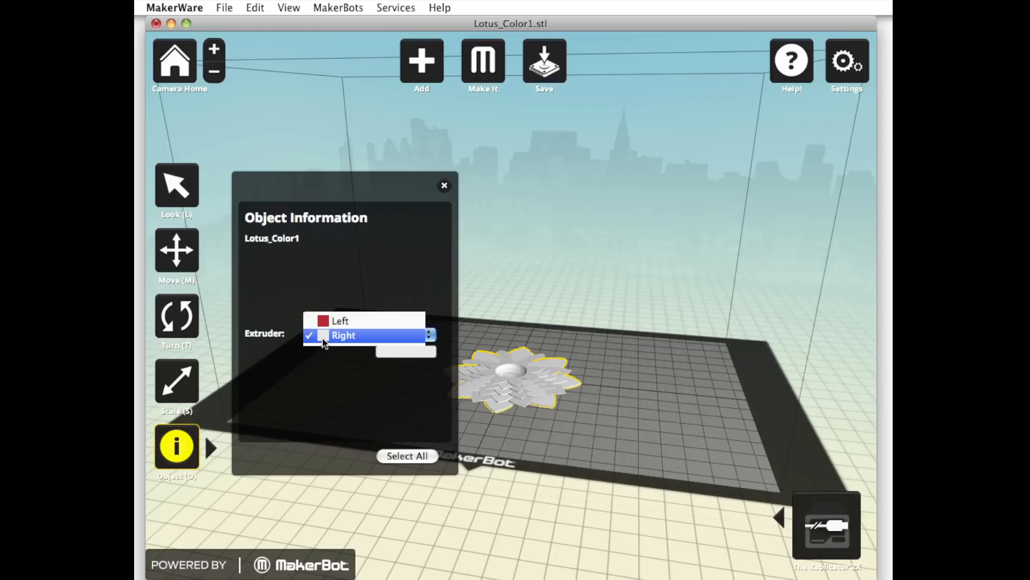
pyautogui.click(340, 321)
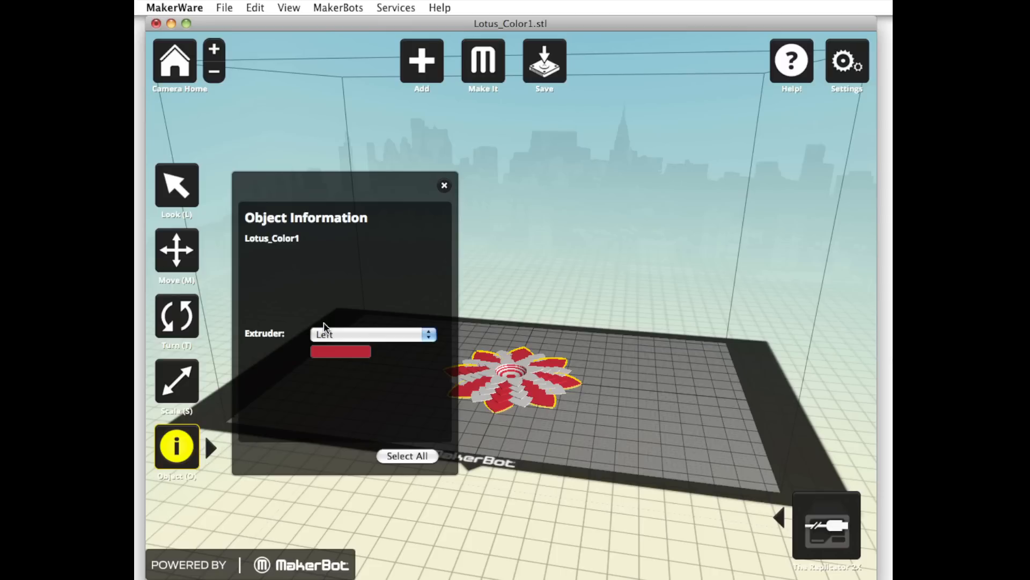
pyautogui.moveTo(354, 279)
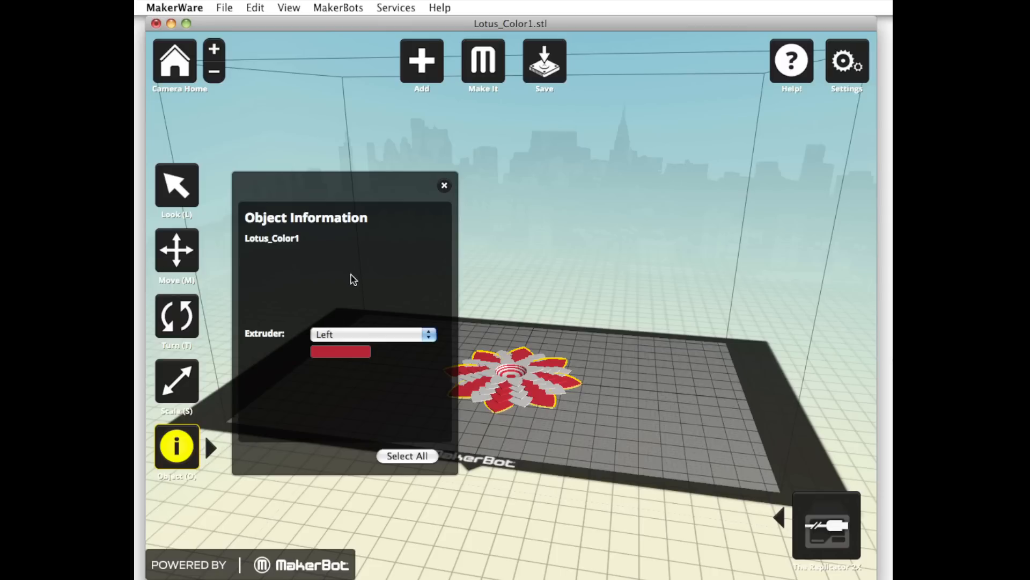
pyautogui.click(445, 185)
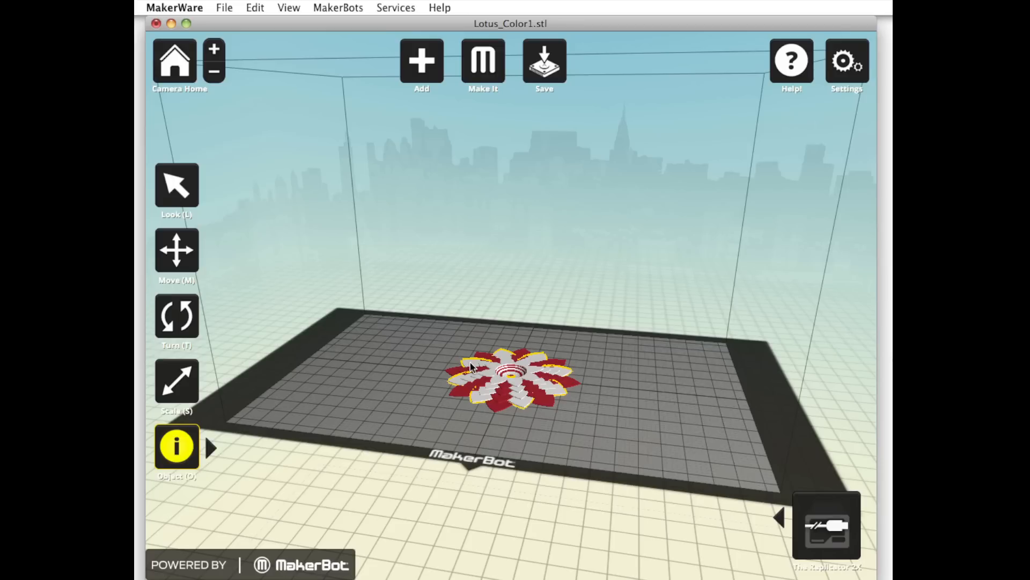
pyautogui.moveTo(246, 444)
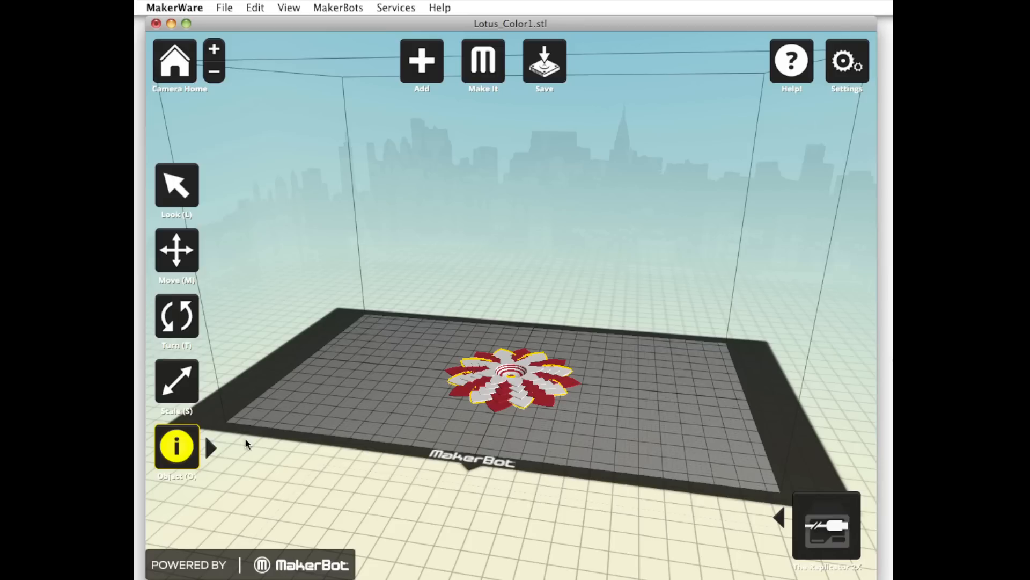
# - Confirm Lotus_Color2 prints from the Right extruder and close its object details
pyautogui.click(176, 446)
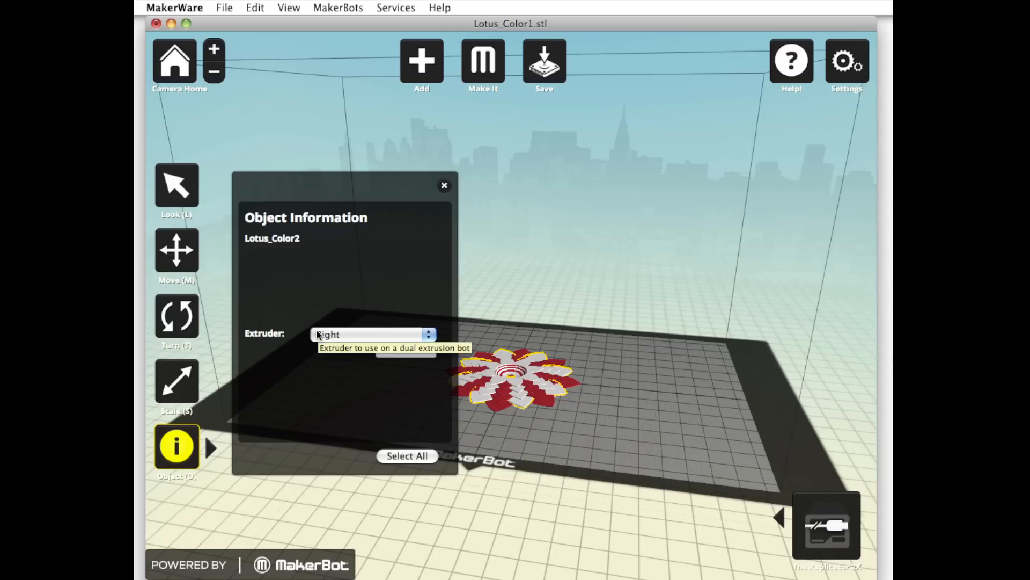
pyautogui.moveTo(354, 284)
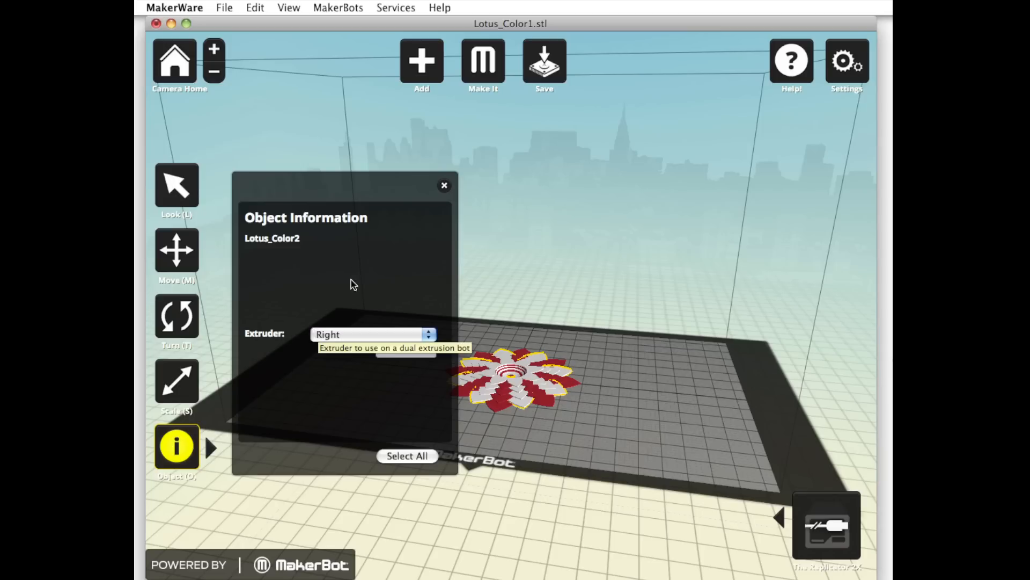
pyautogui.click(445, 185)
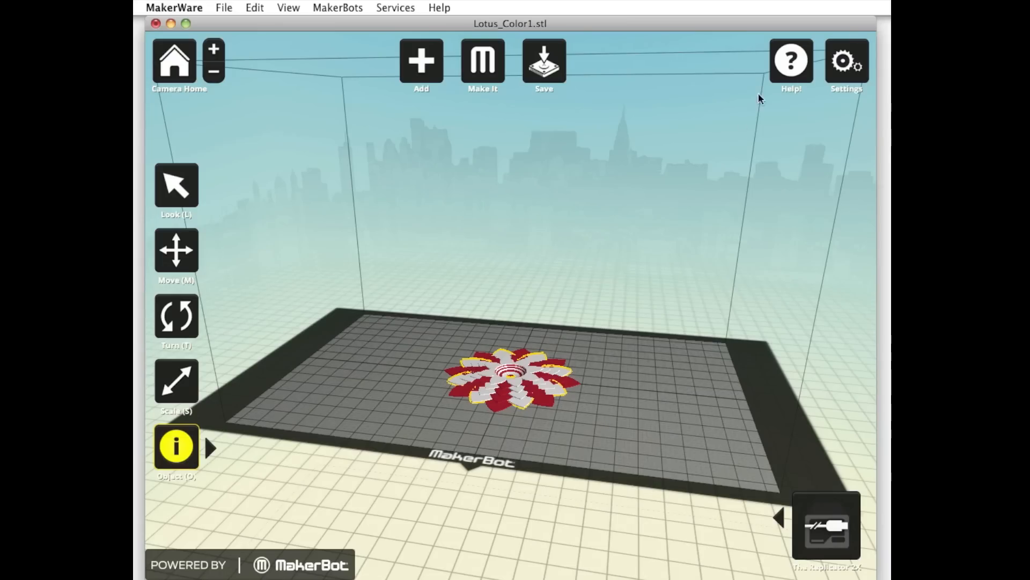
pyautogui.click(846, 60)
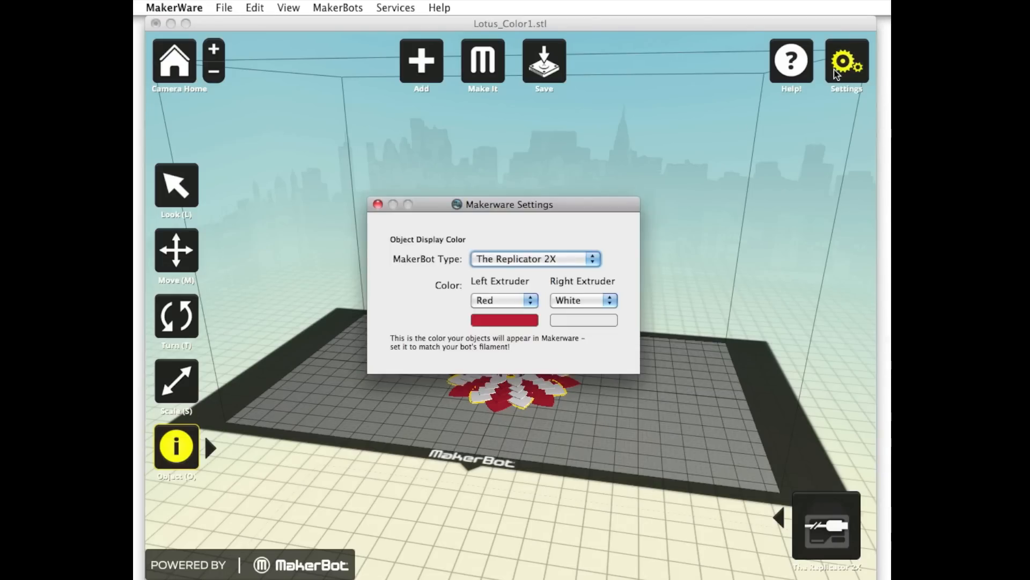
pyautogui.moveTo(829, 82)
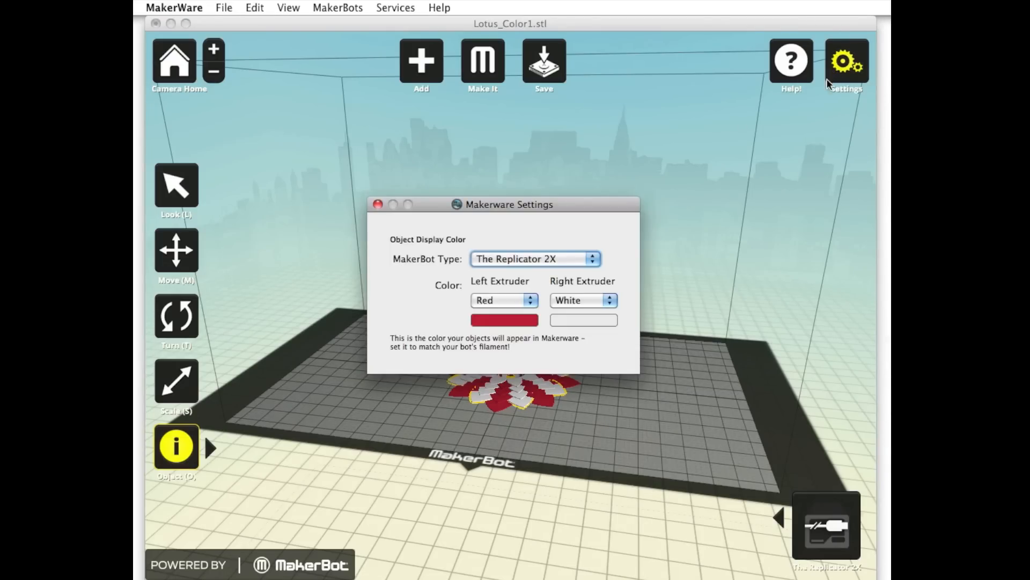
pyautogui.moveTo(579, 272)
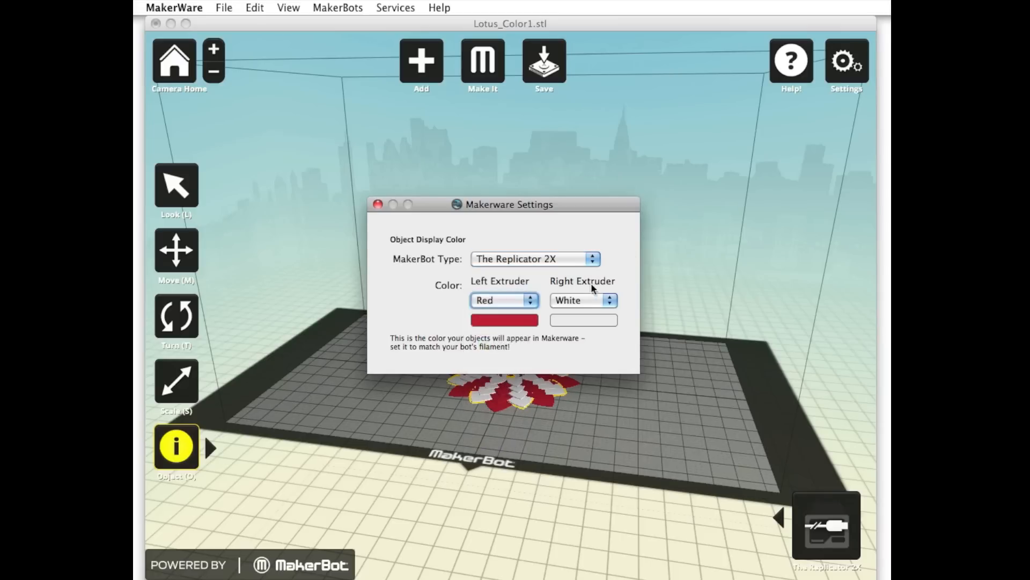
pyautogui.click(582, 301)
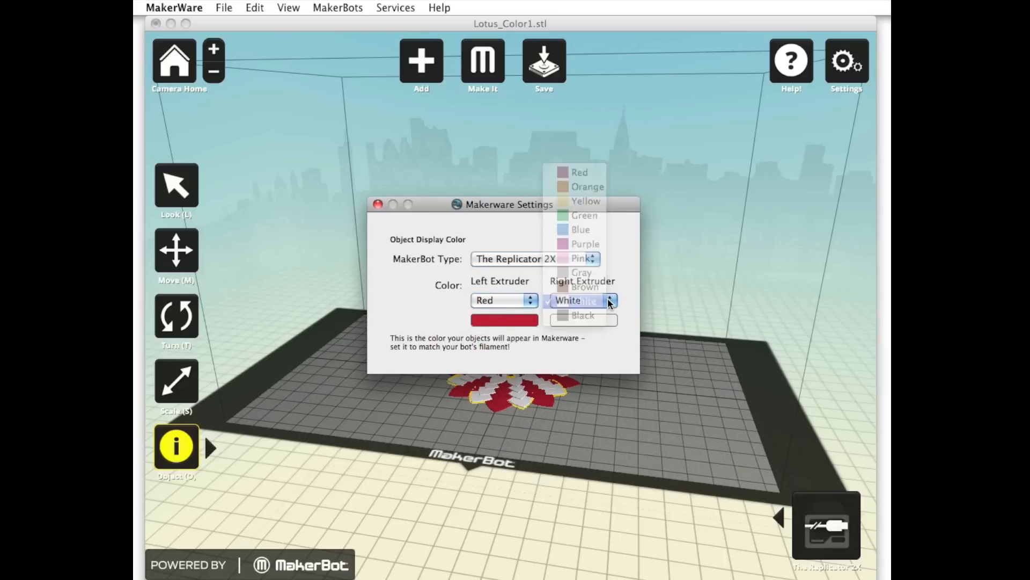
pyautogui.click(582, 300)
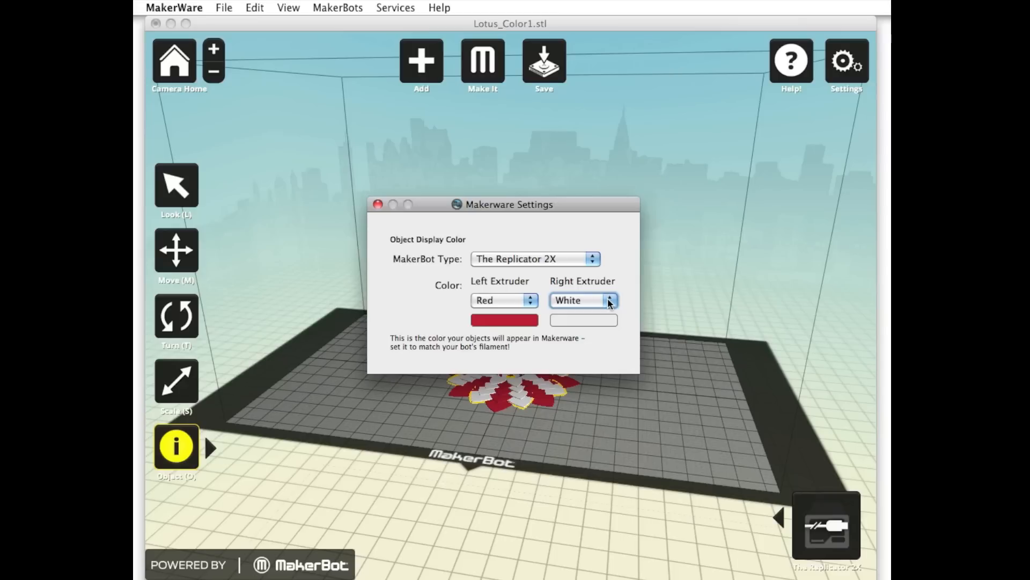
pyautogui.moveTo(380, 209)
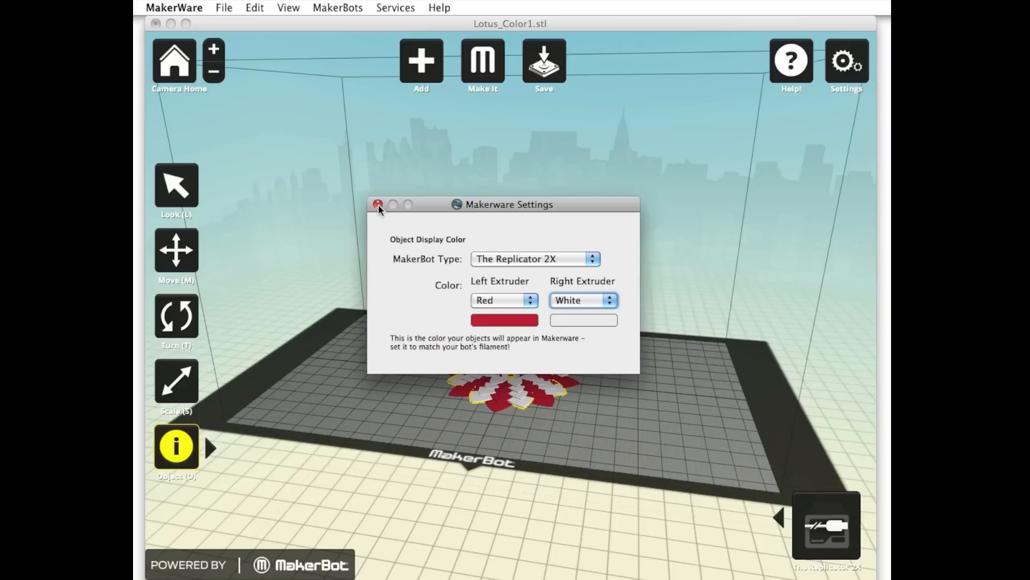
pyautogui.click(378, 204)
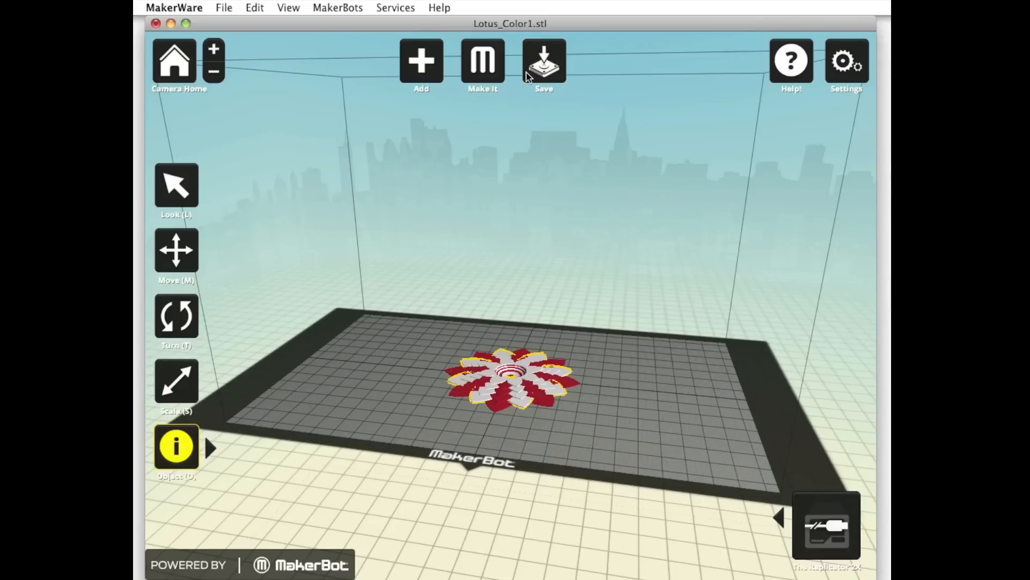
# - Save the two-part plate as Lotus.thing in the Things folder
pyautogui.click(543, 61)
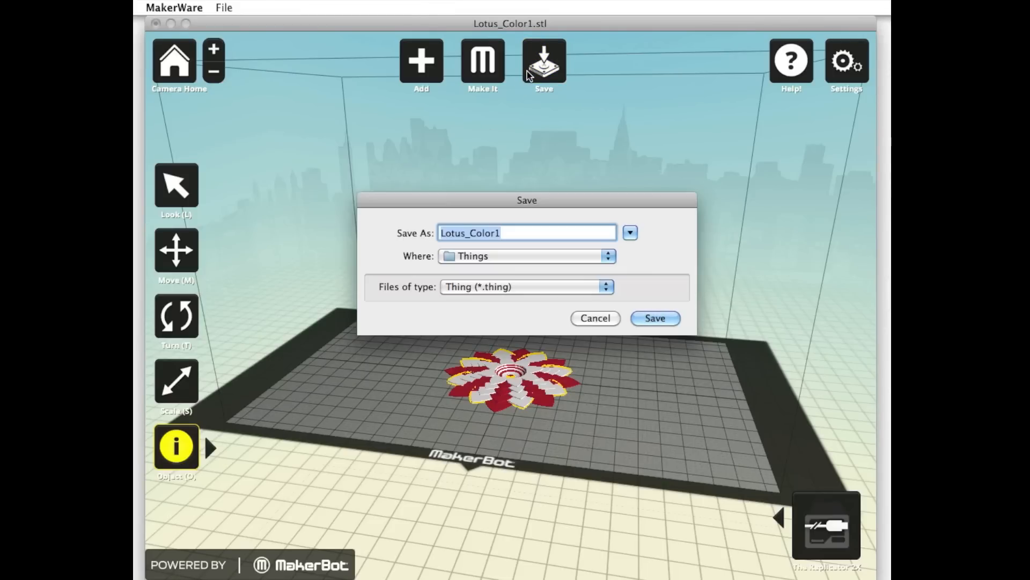
pyautogui.moveTo(529, 148)
pyautogui.write('L')
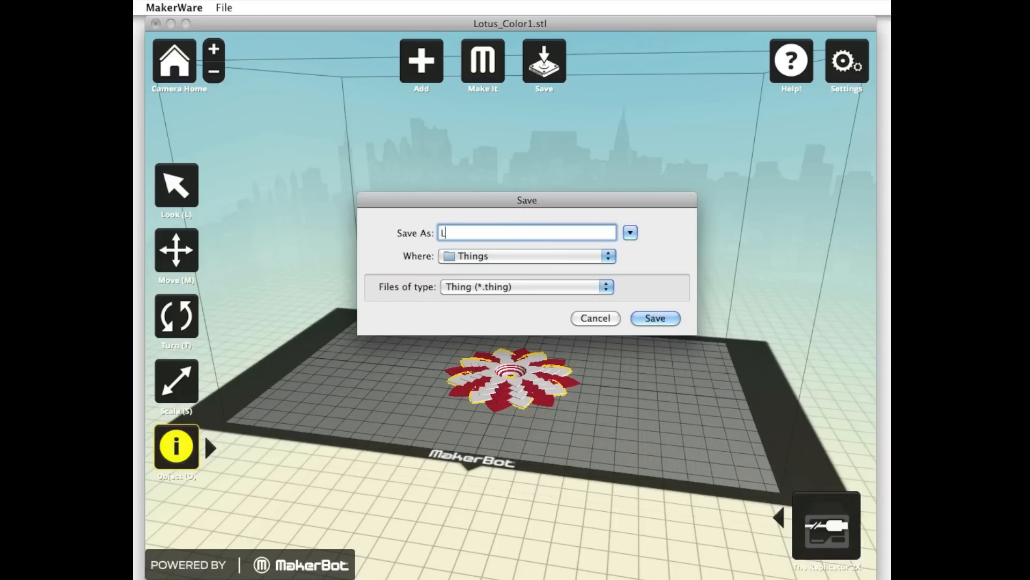
pyautogui.write('otus')
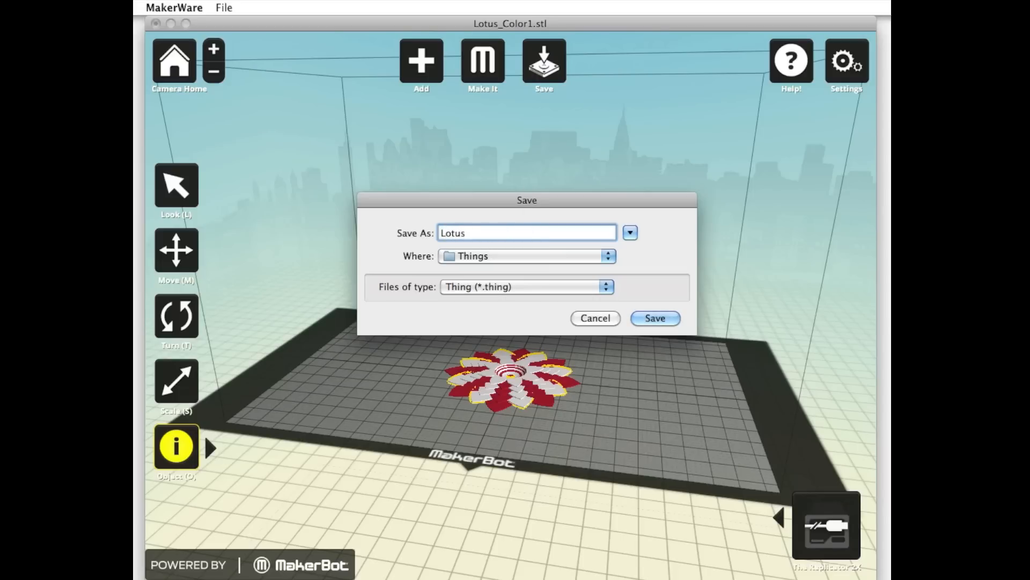
pyautogui.click(655, 318)
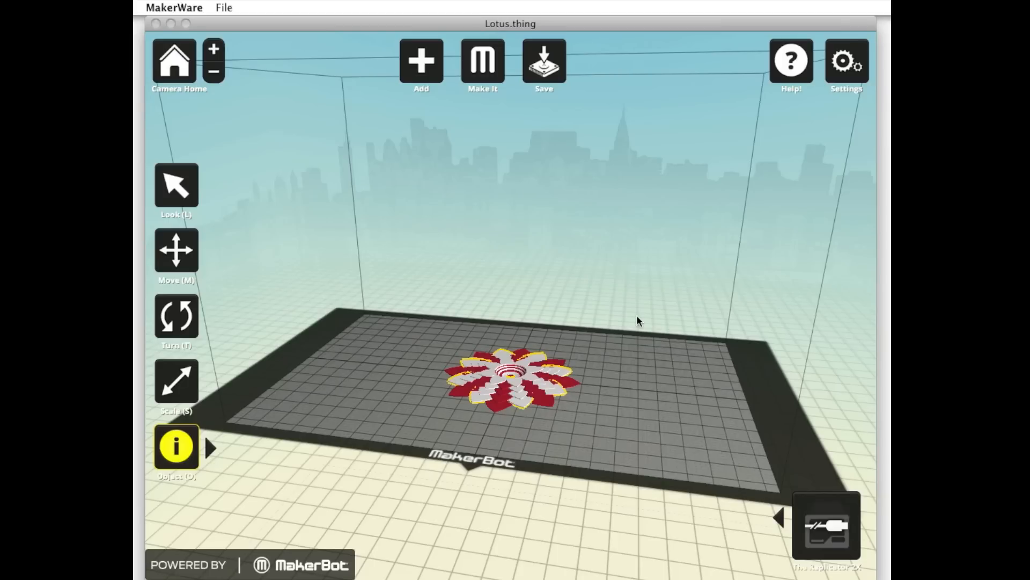
pyautogui.click(482, 61)
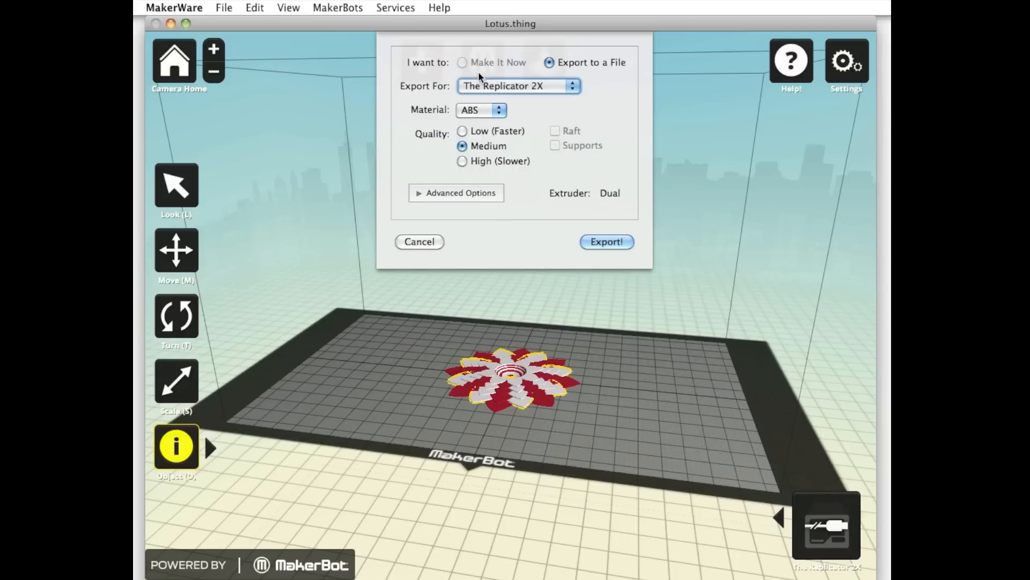
# - Keep The Replicator 2X as the export target machine with ABS material
pyautogui.click(517, 85)
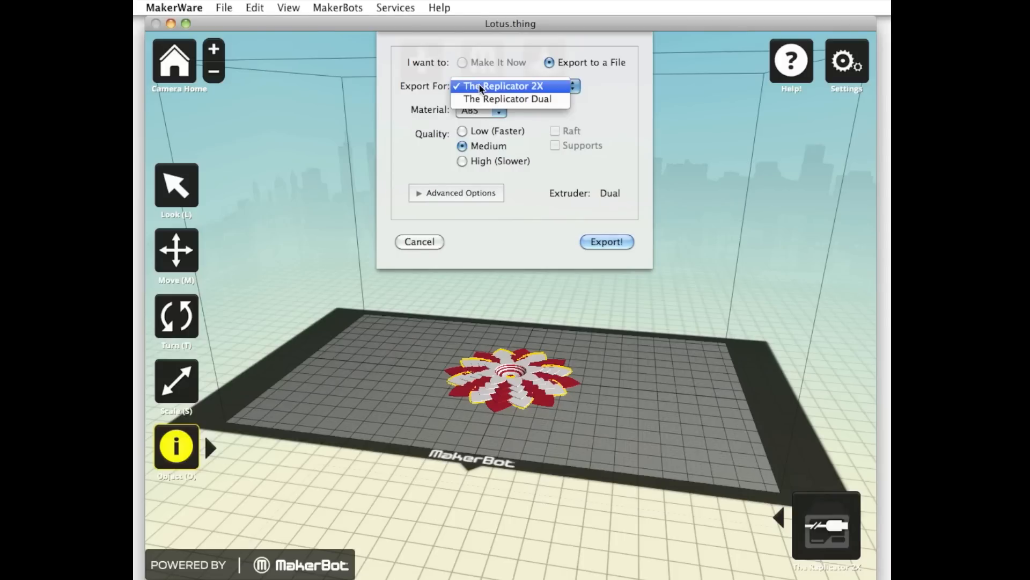
pyautogui.click(504, 86)
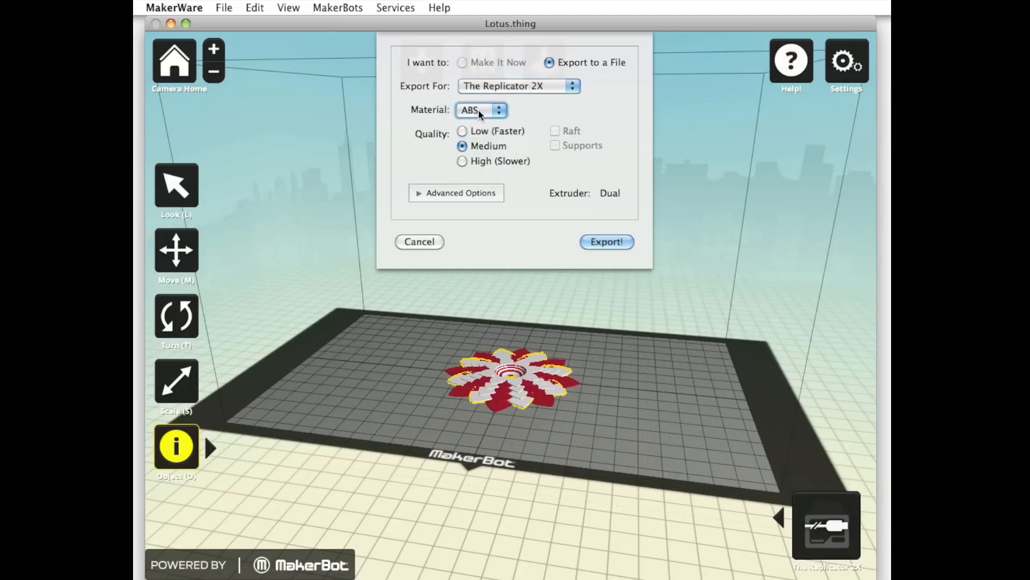